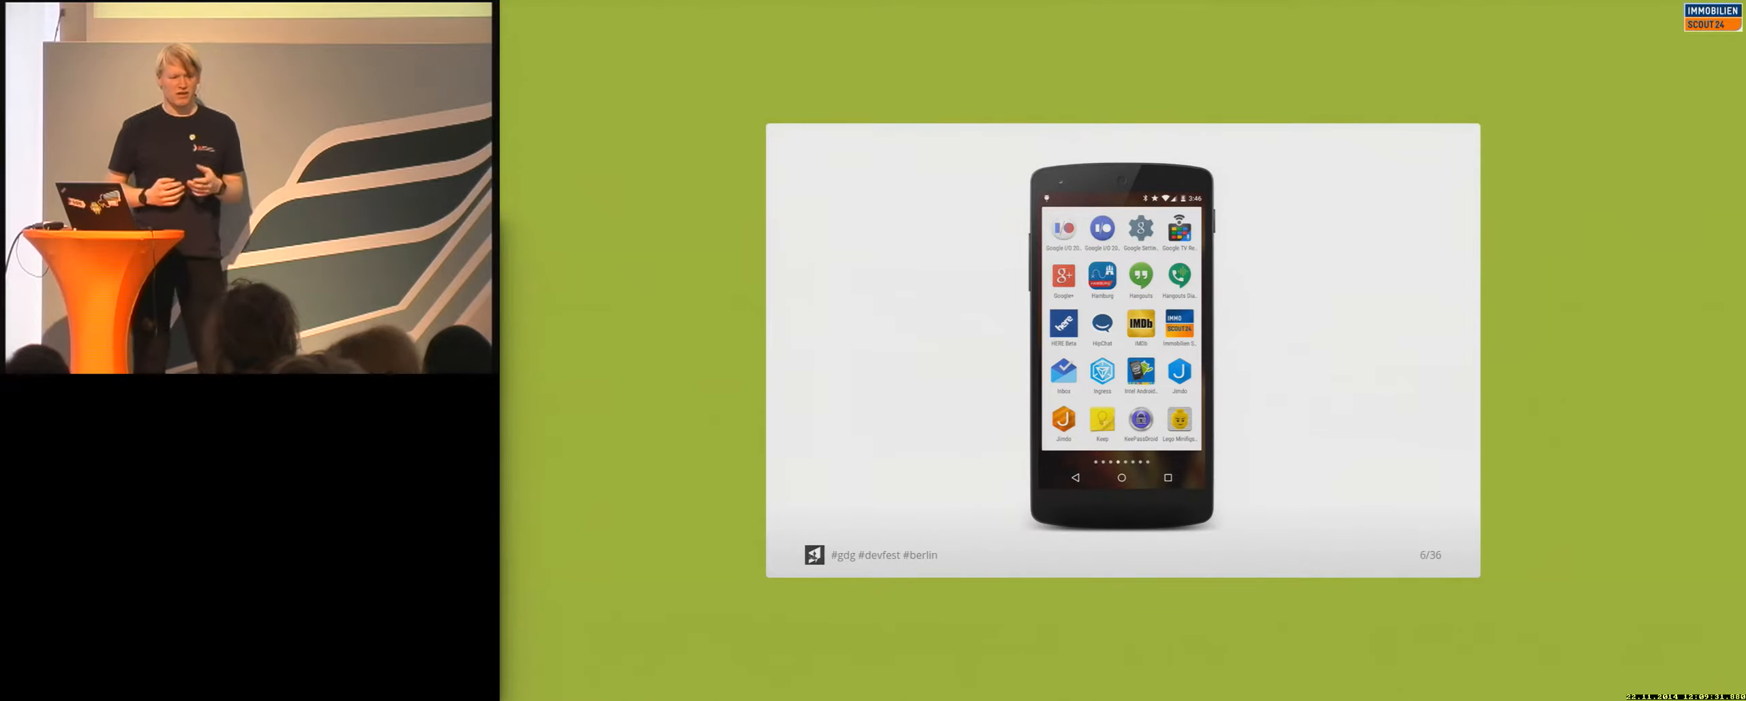
pyautogui.press('Right')
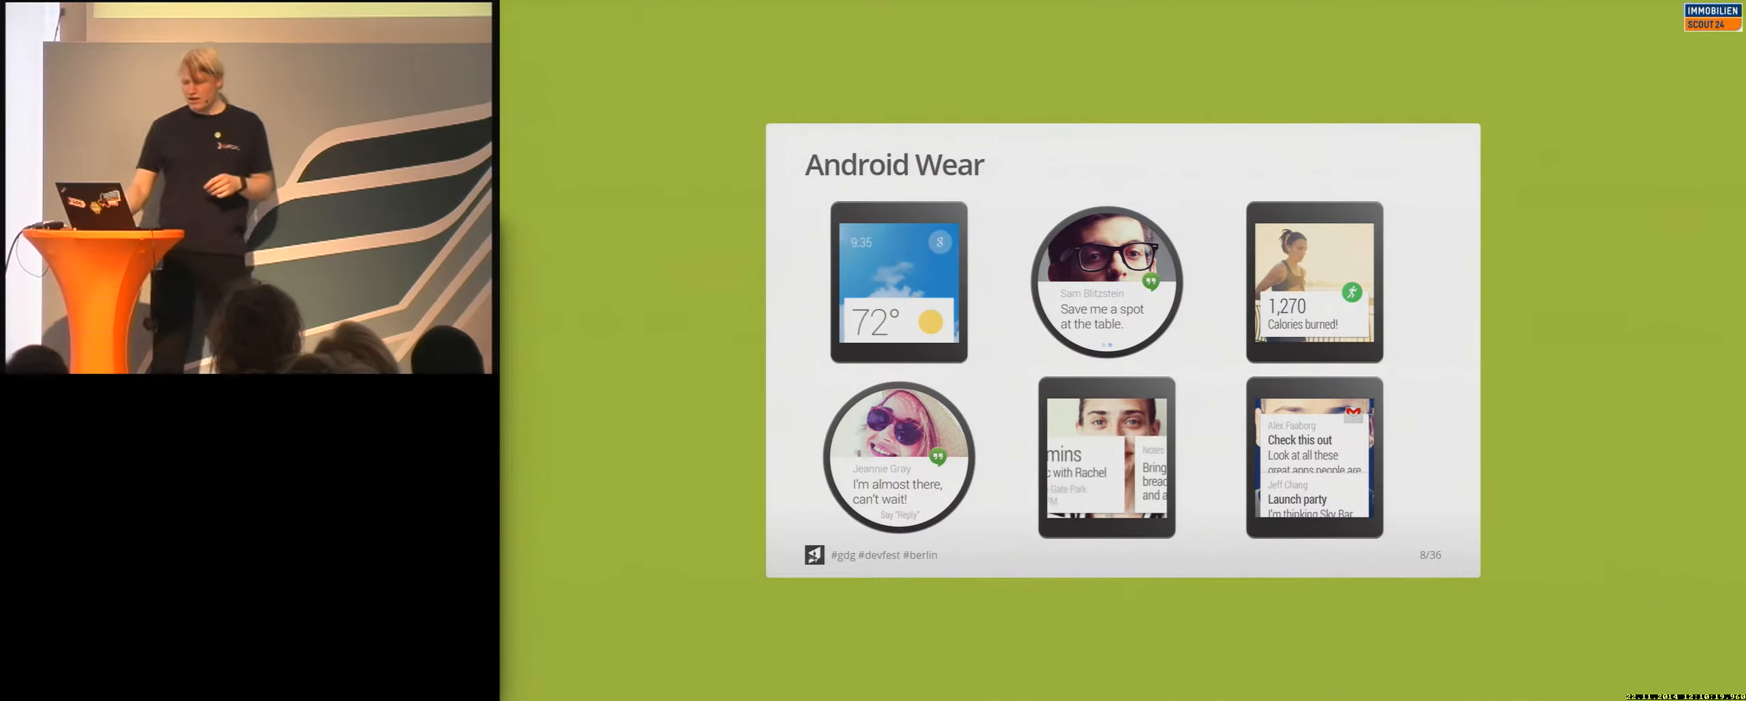
pyautogui.press('Right')
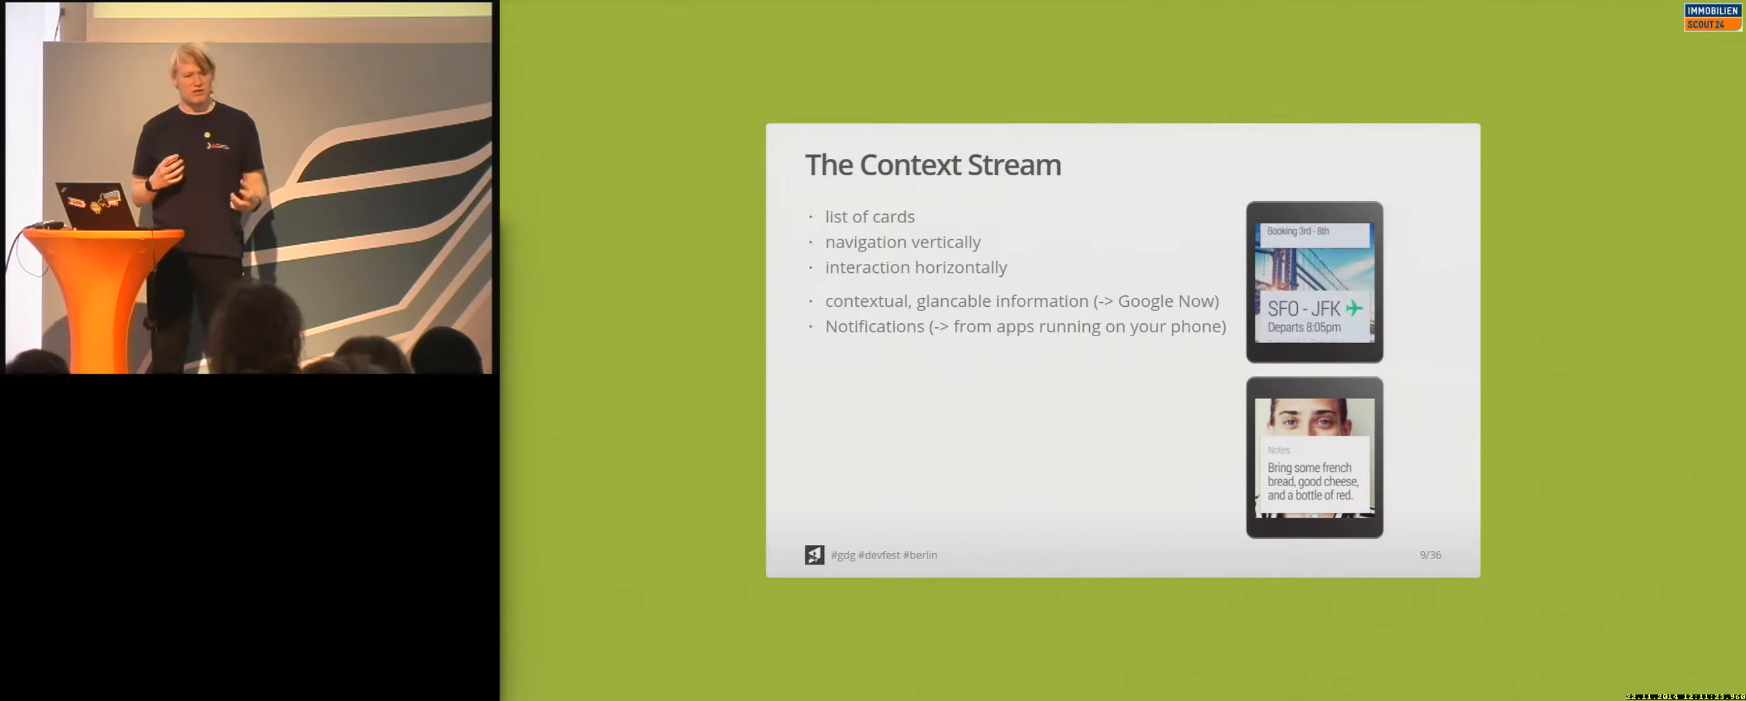
pyautogui.press('Right')
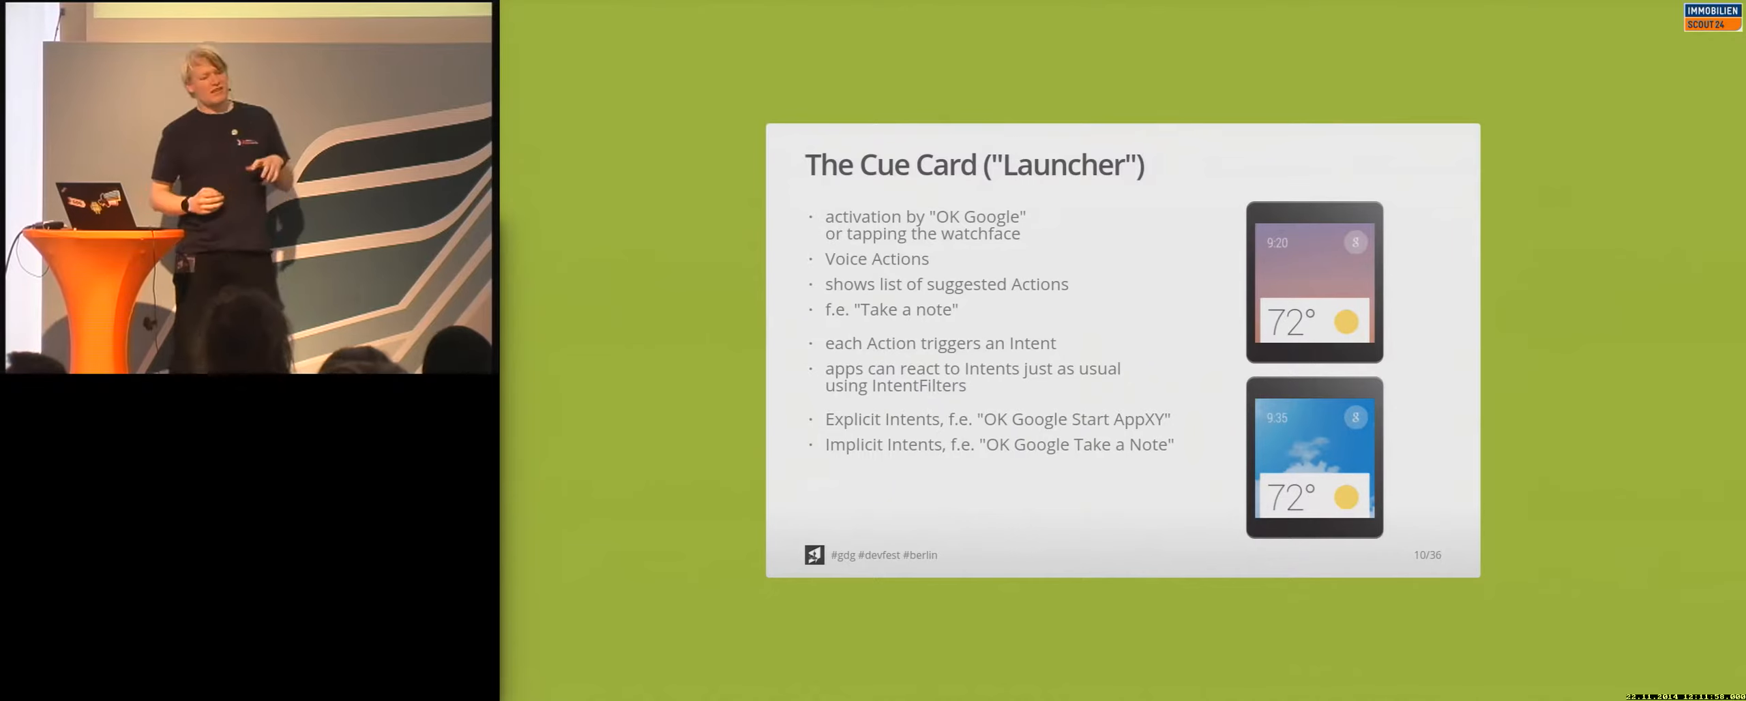
pyautogui.press('Right')
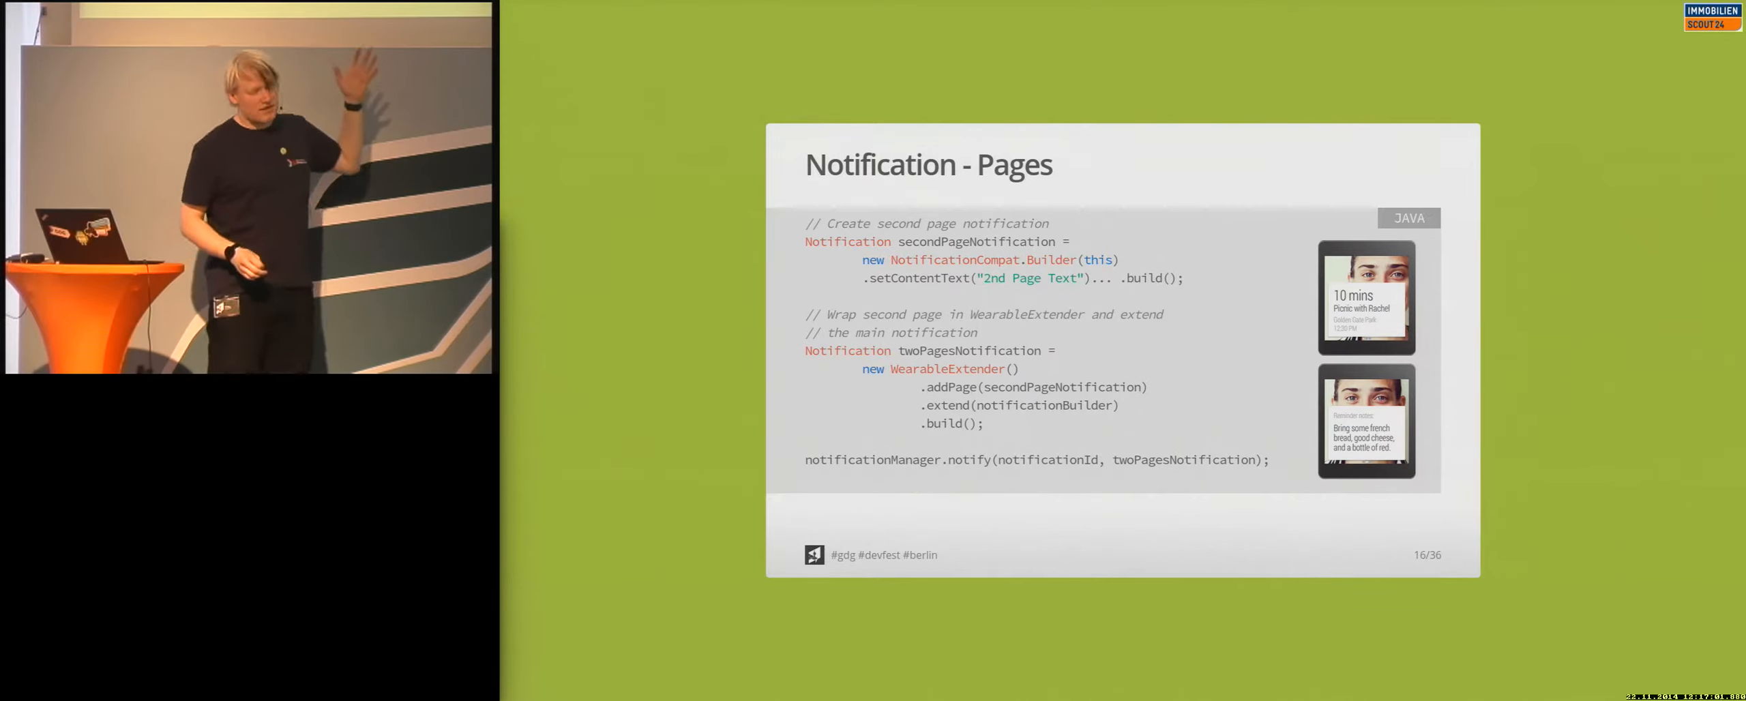
pyautogui.press('Right')
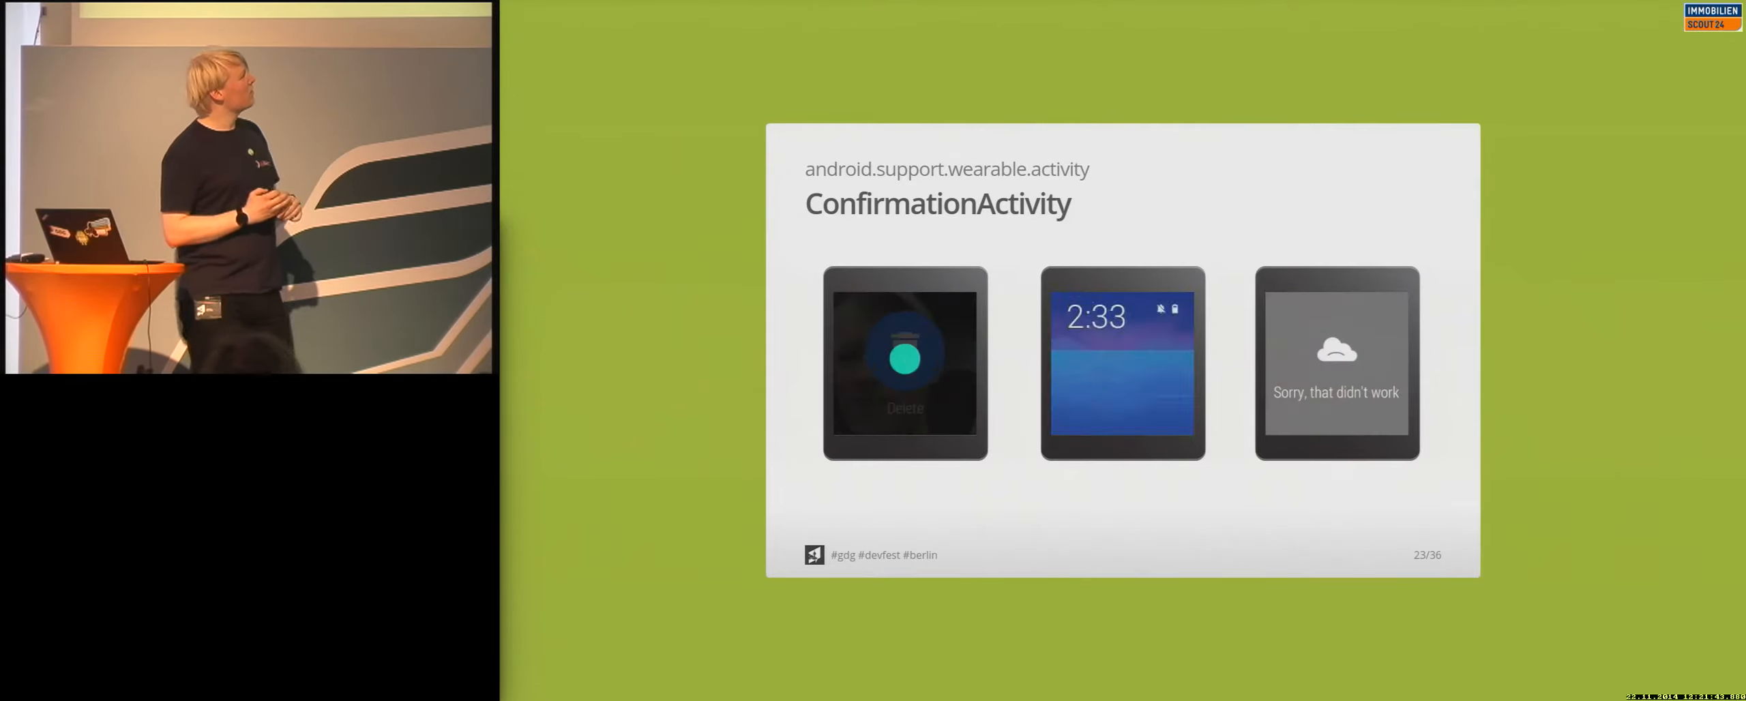
pyautogui.press('Right')
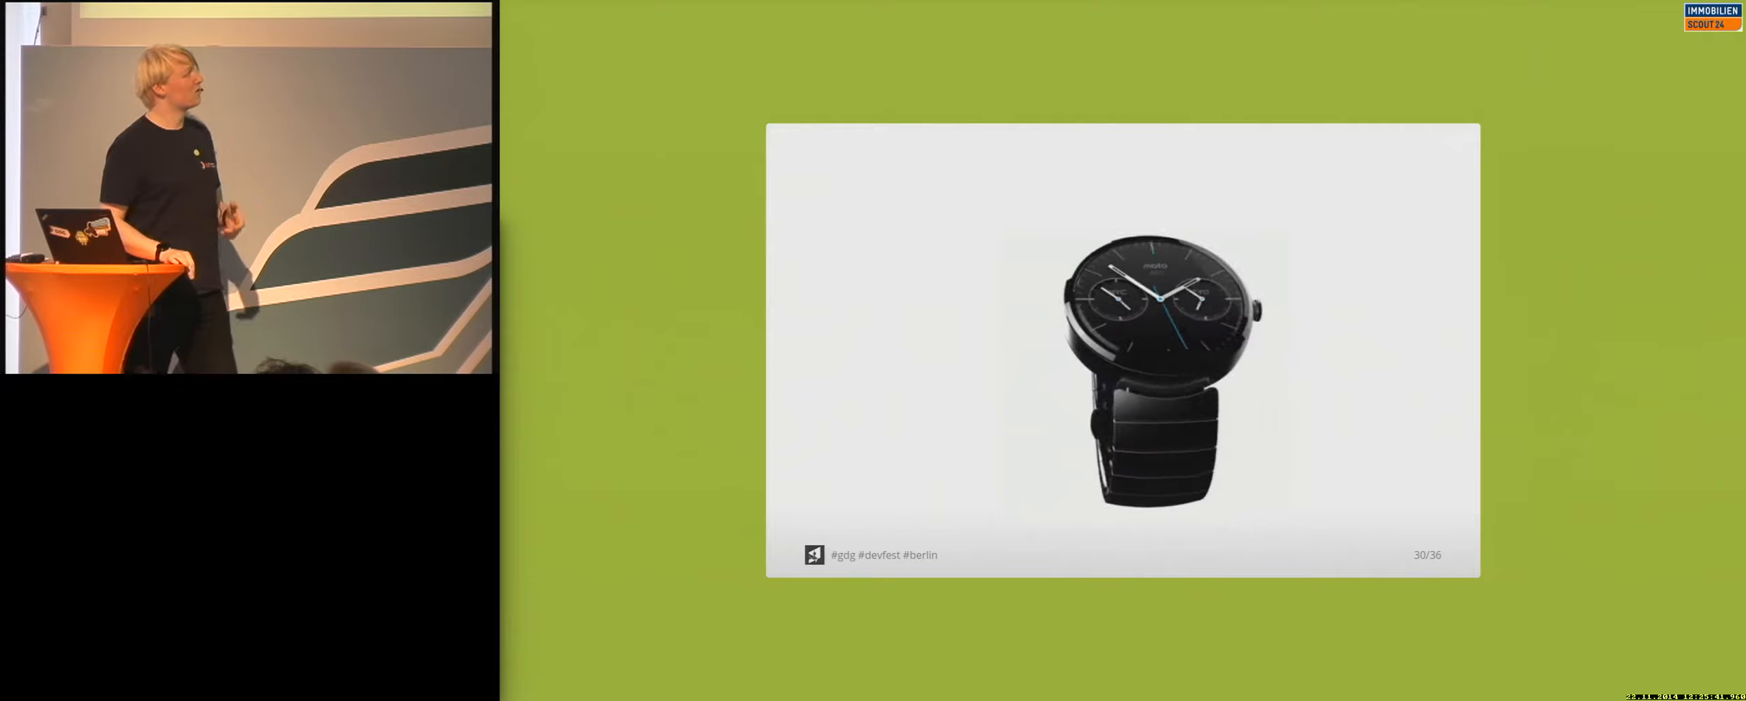
pyautogui.press('Right')
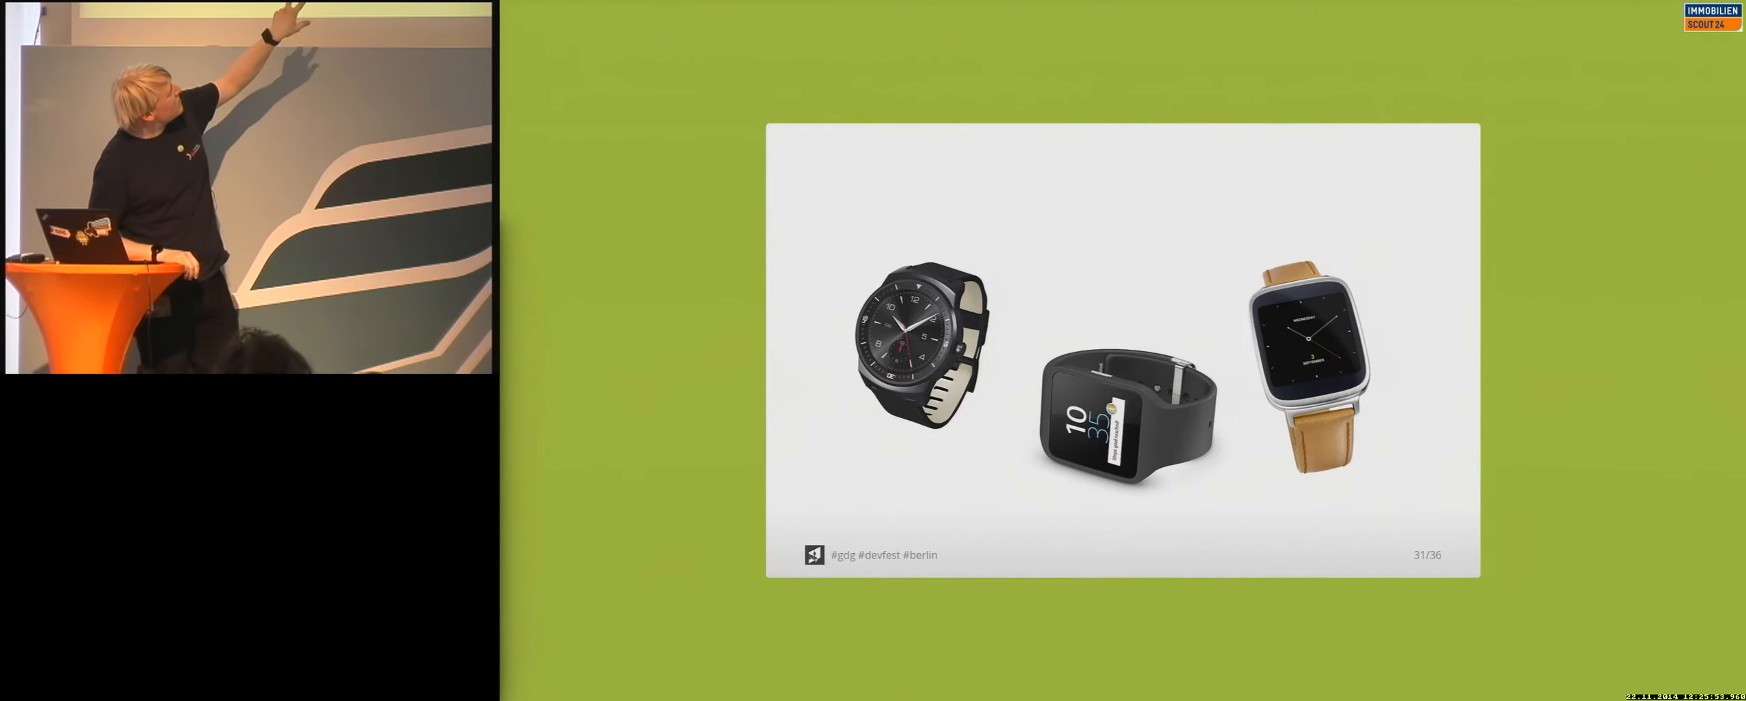